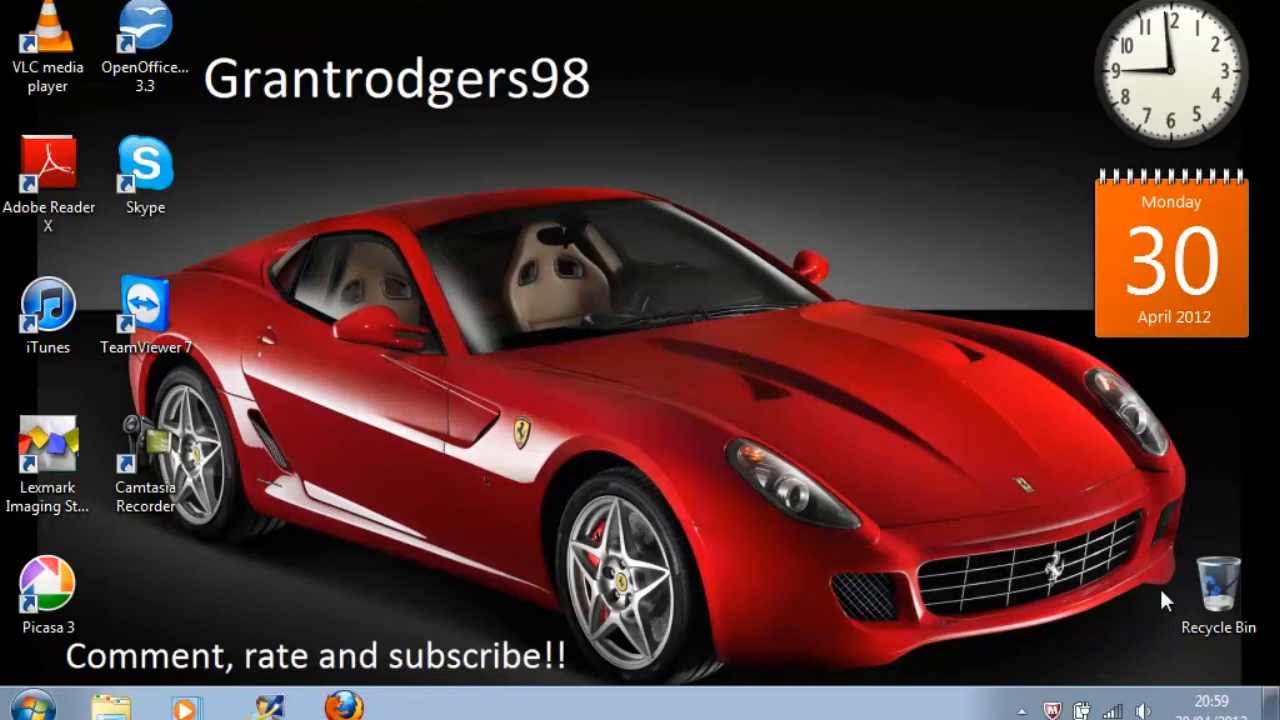
pyautogui.moveTo(20, 700)
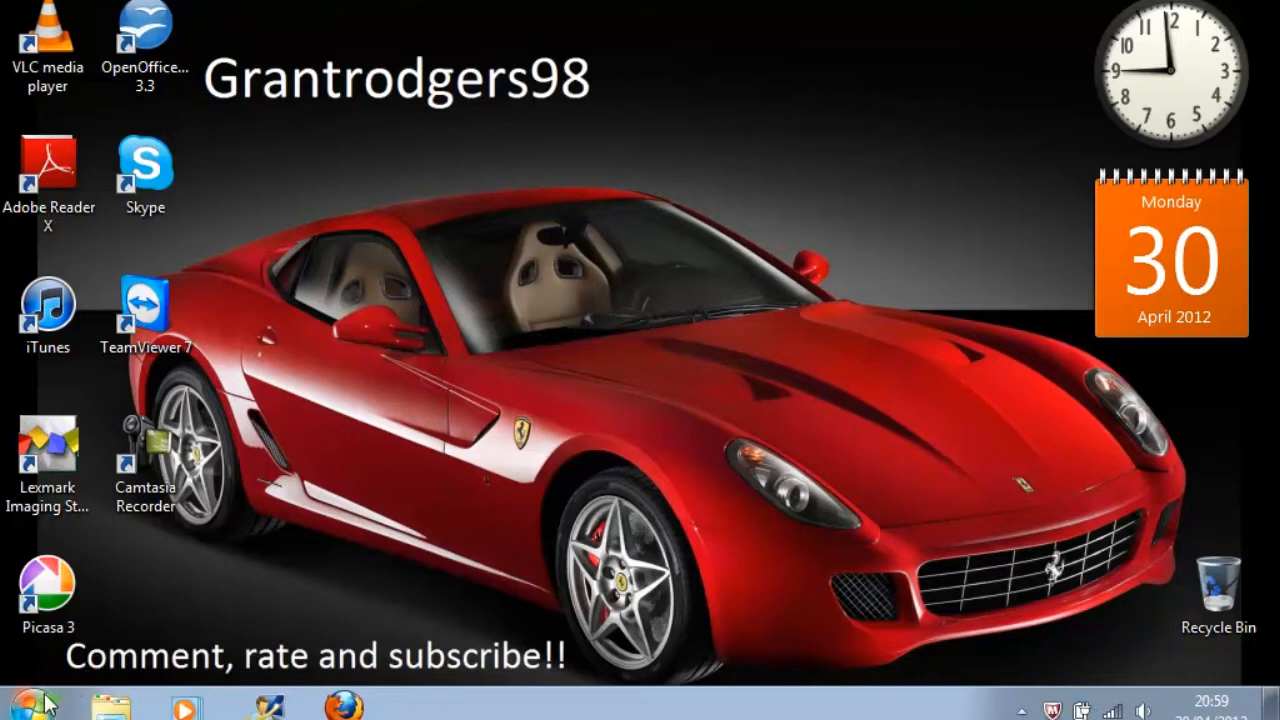
# Search the Start menu for cmd and bring up the Command Prompt's launch options
pyautogui.click(20, 704)
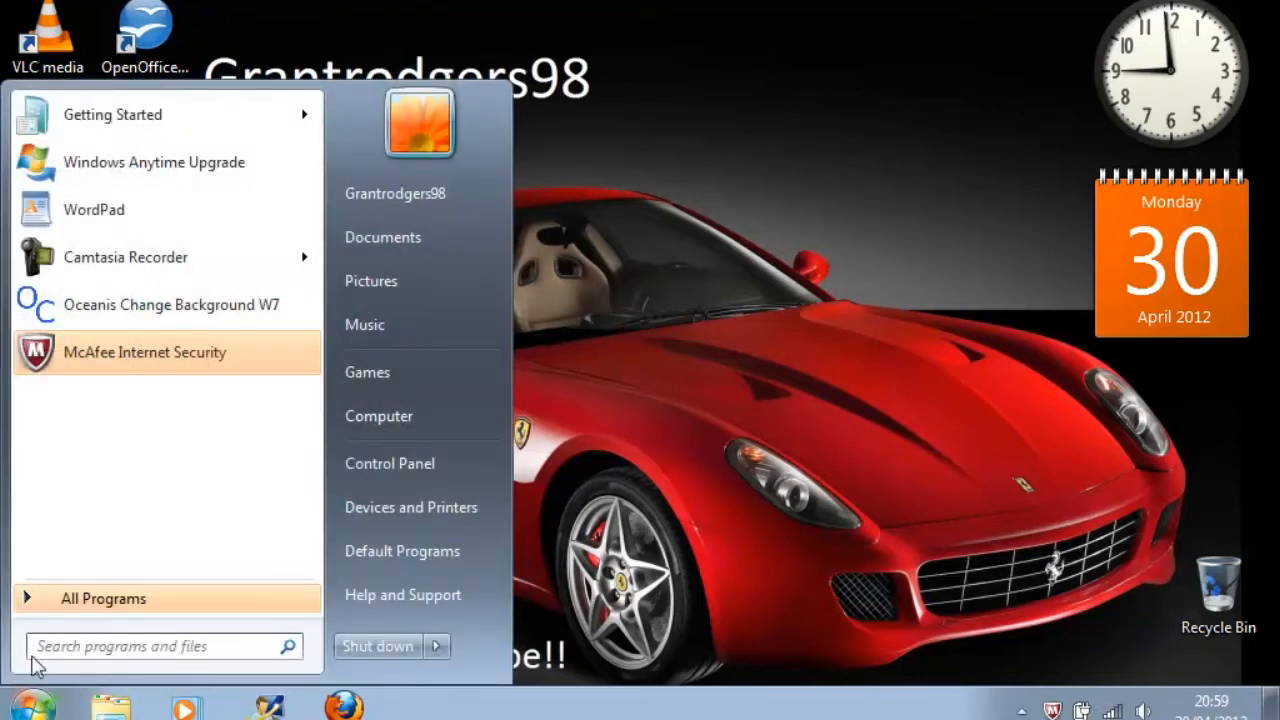
pyautogui.write('cm')
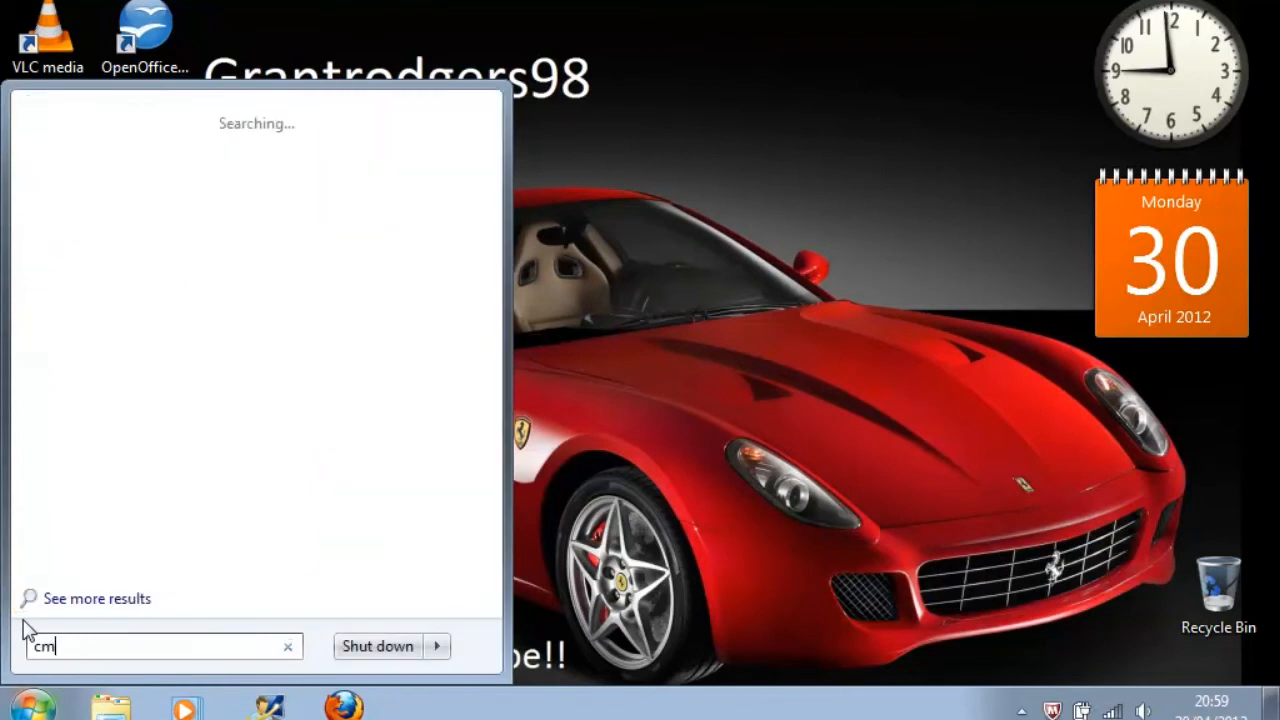
pyautogui.write('d')
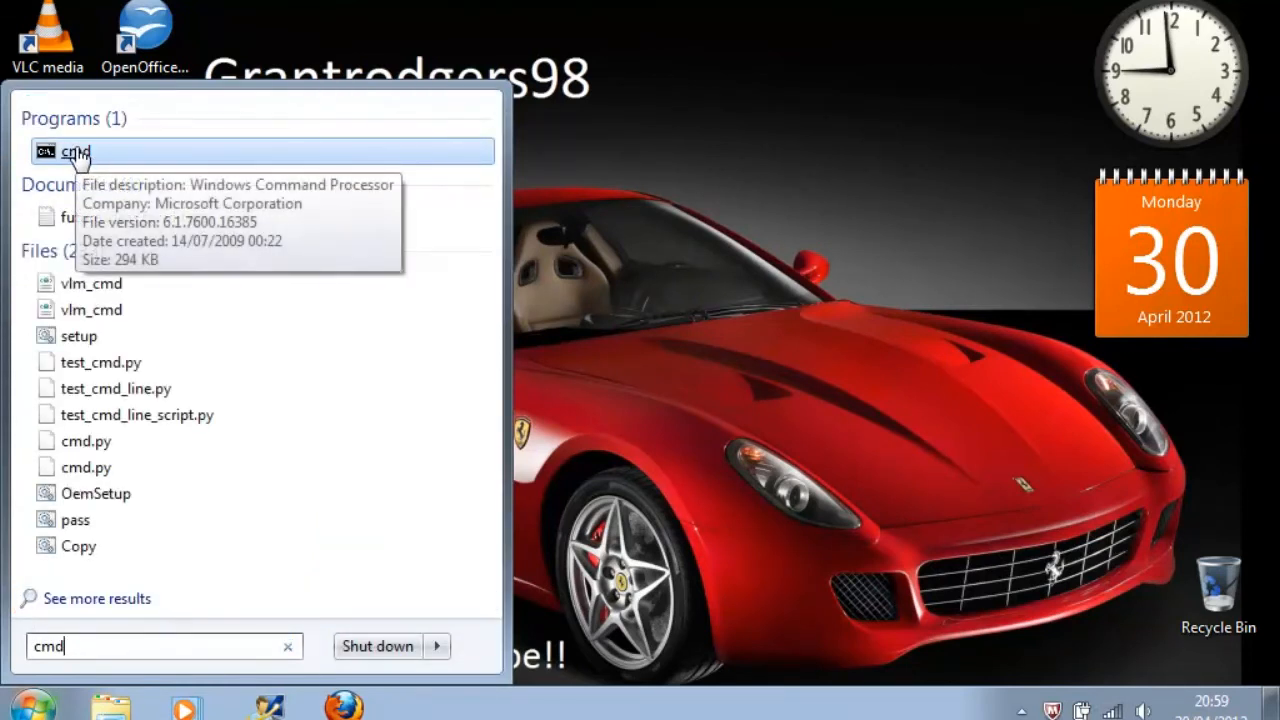
pyautogui.rightClick(76, 152)
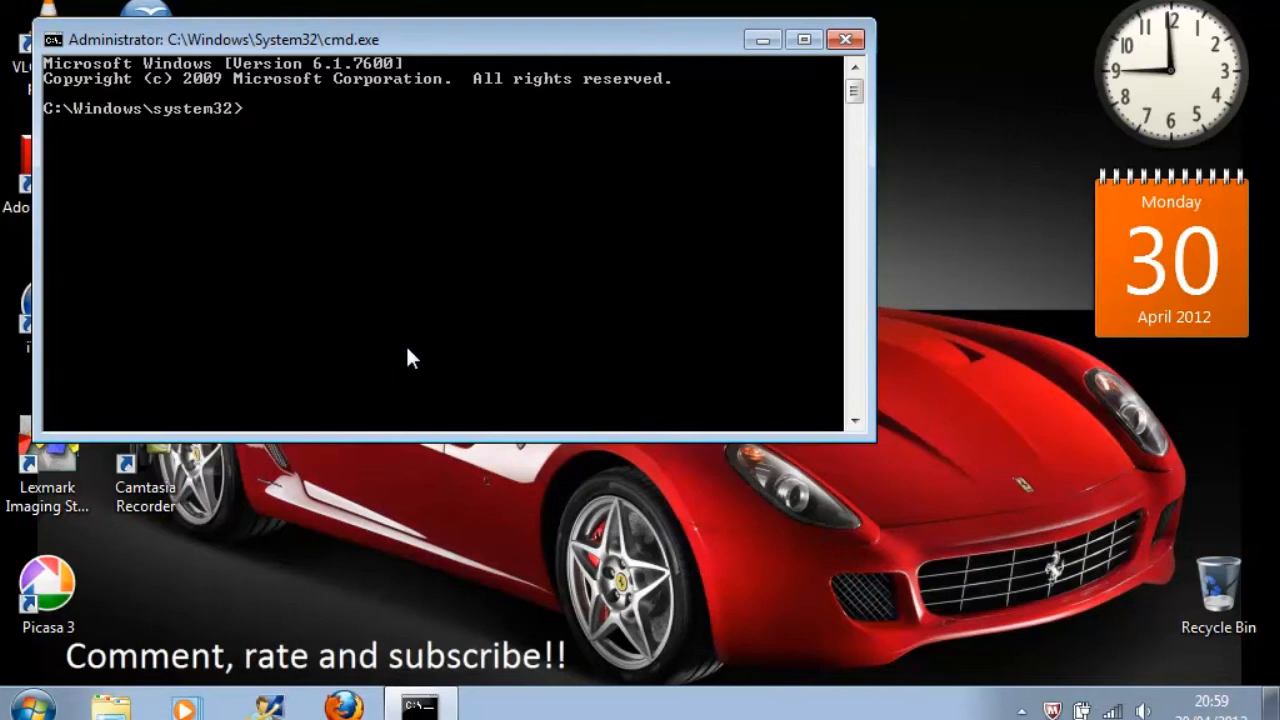
# Run net user Administrator /active:yes to enable the built-in Administrator account
pyautogui.write('net')
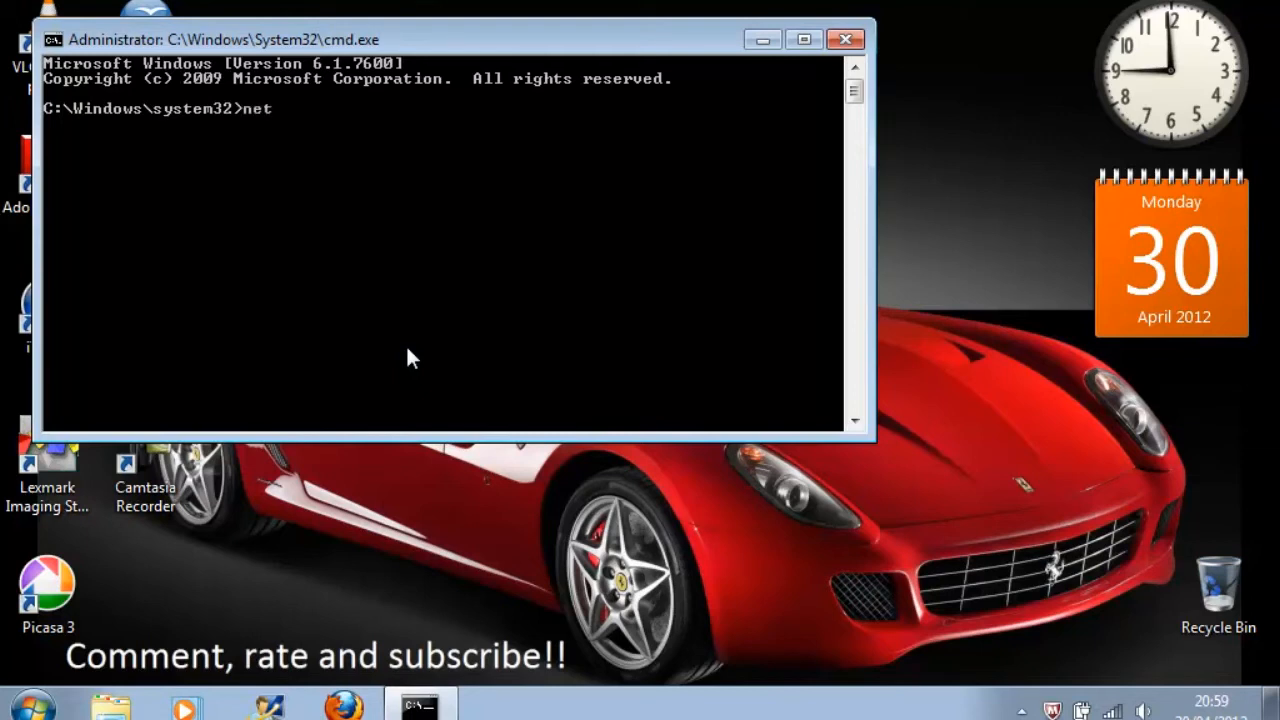
pyautogui.write('user A')
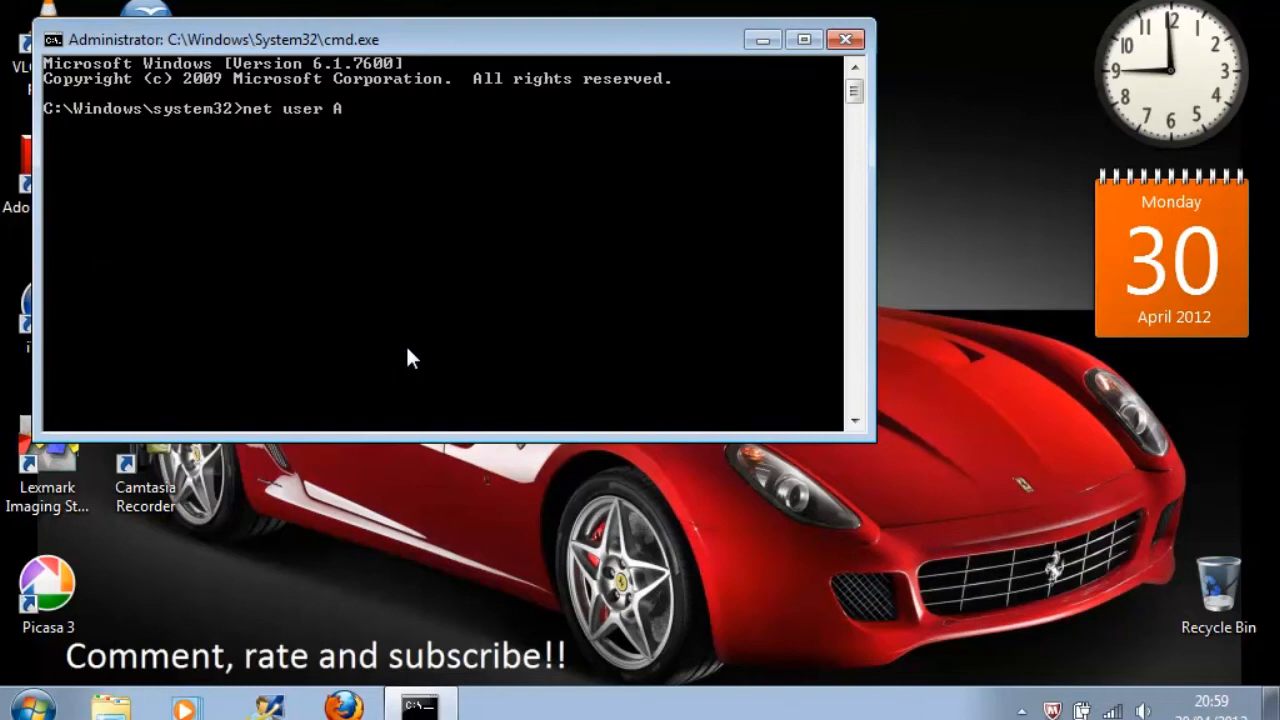
pyautogui.write('dminis')
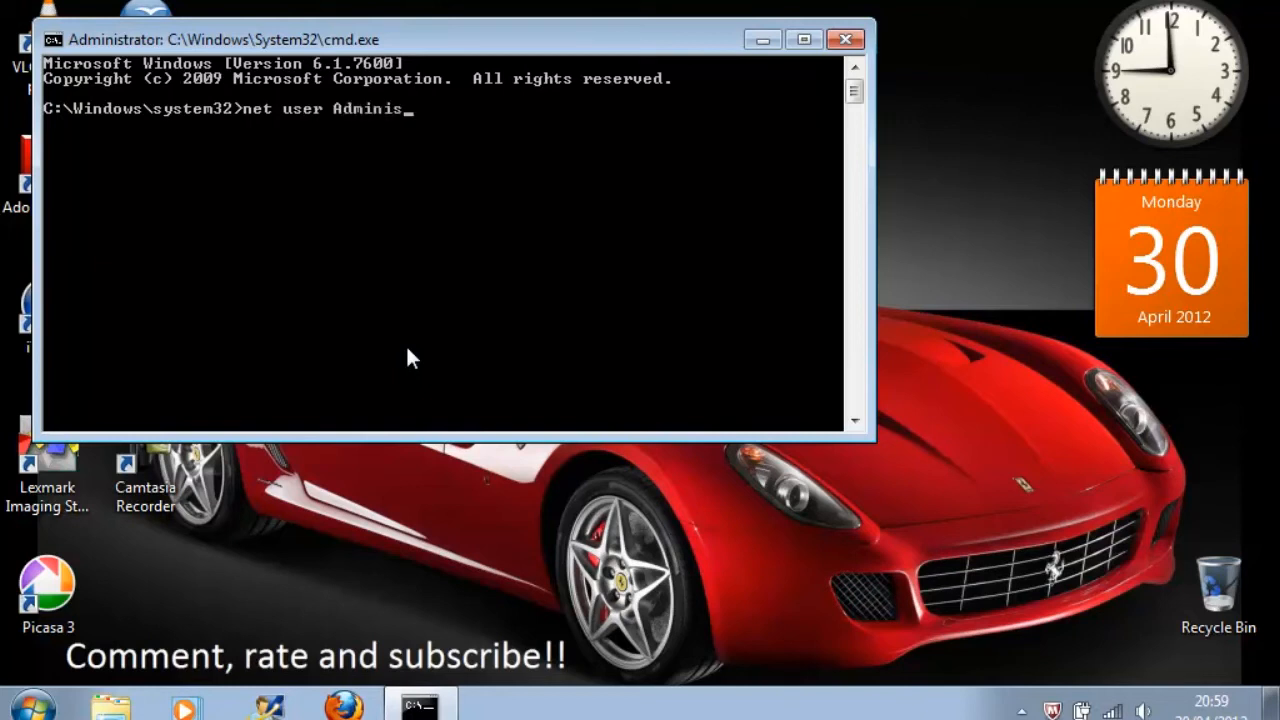
pyautogui.write('trator /')
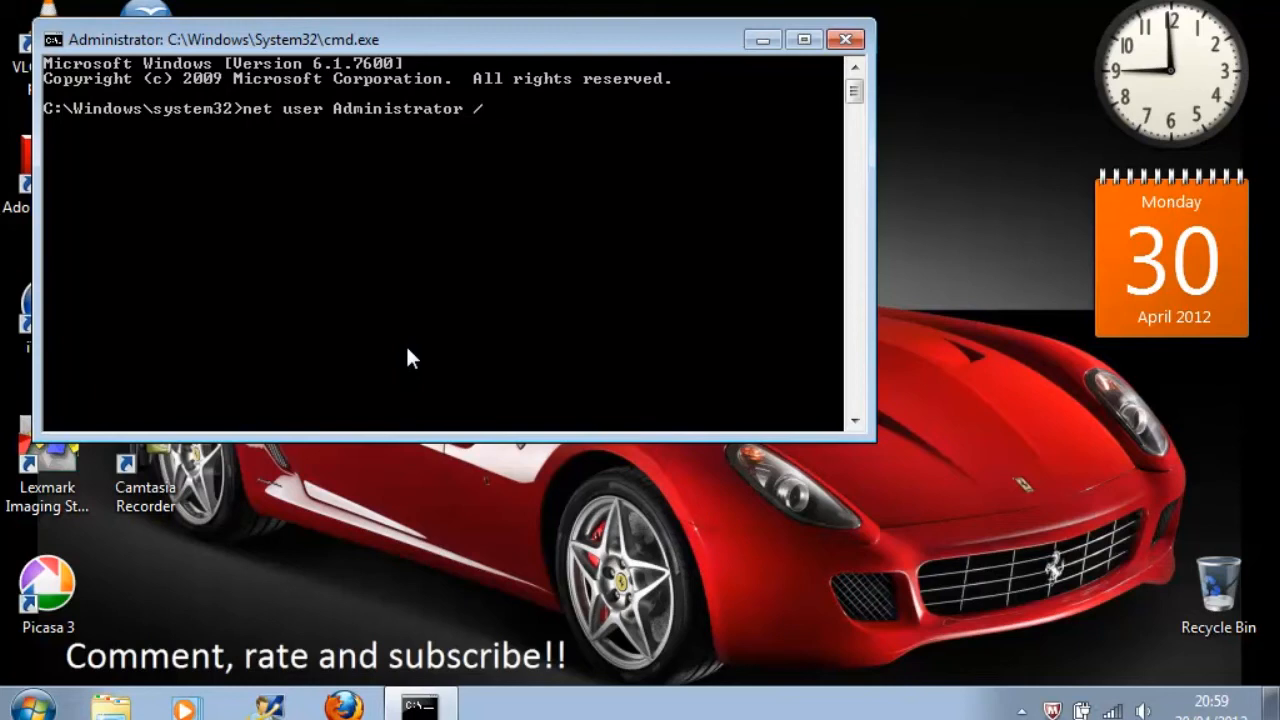
pyautogui.write('active')
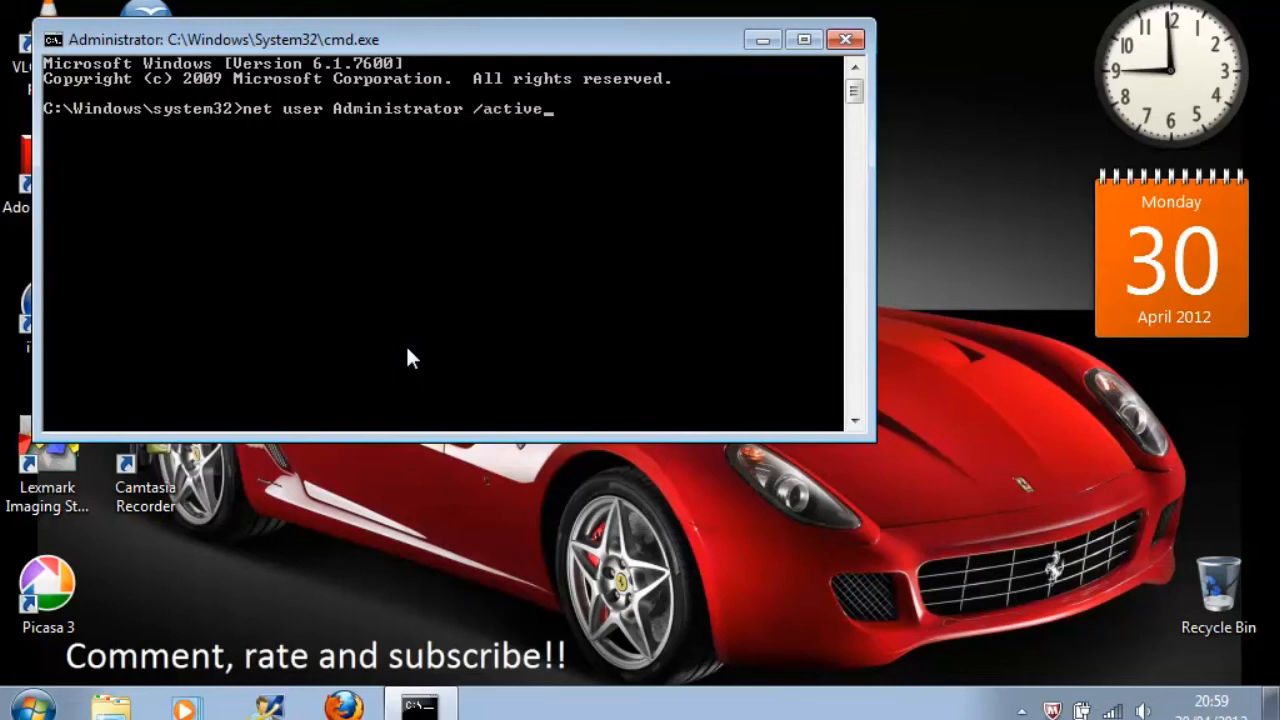
pyautogui.write(':yes')
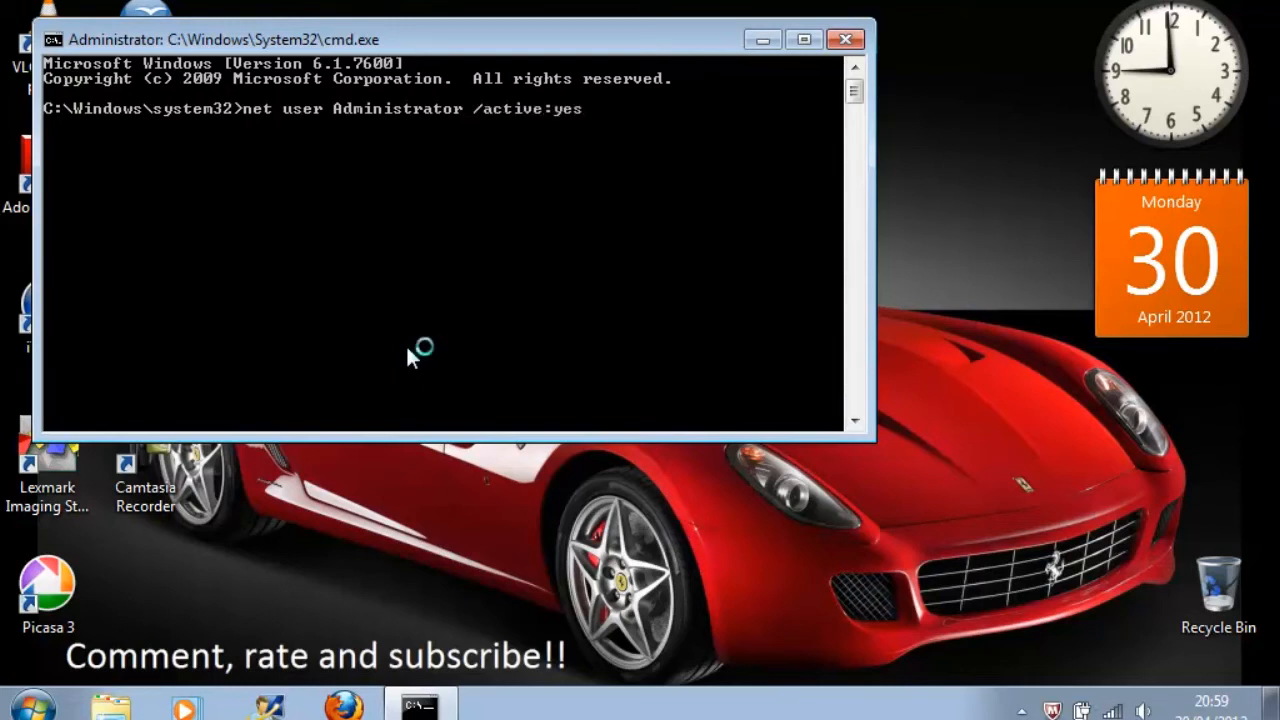
pyautogui.press('Return')
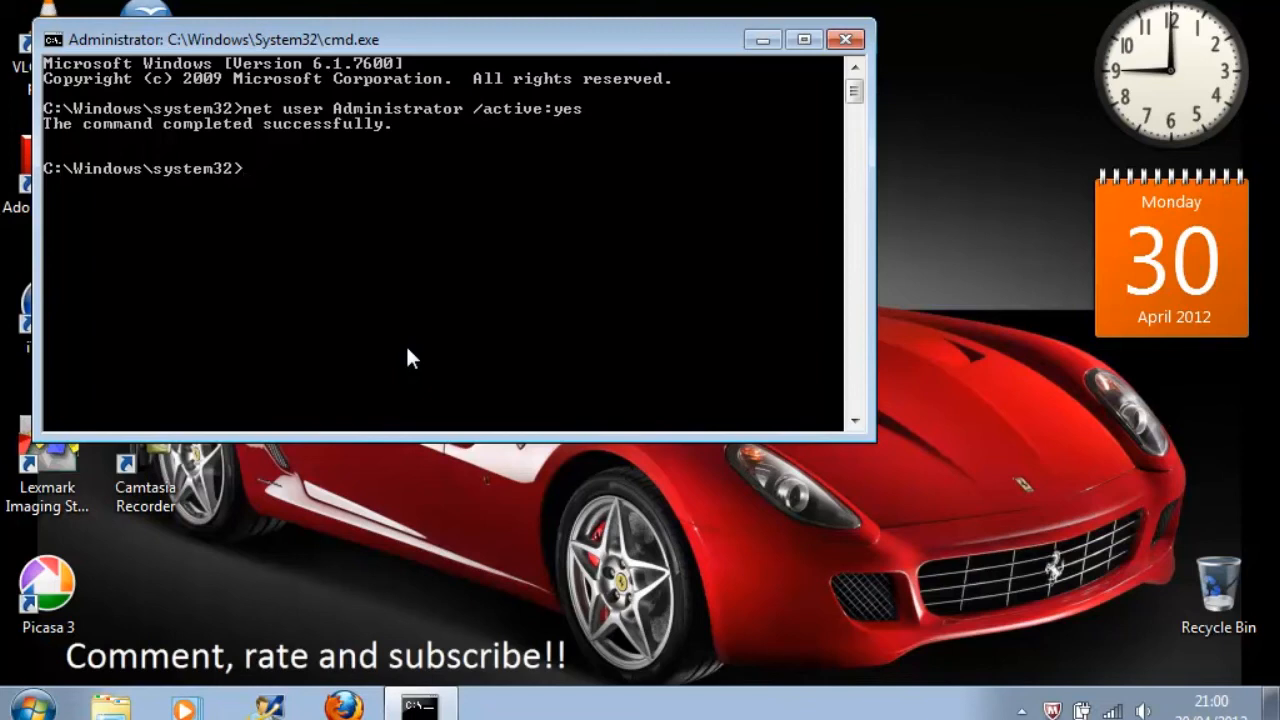
# Run net users to list the accounts including Administrator, then close the console
pyautogui.write('net')
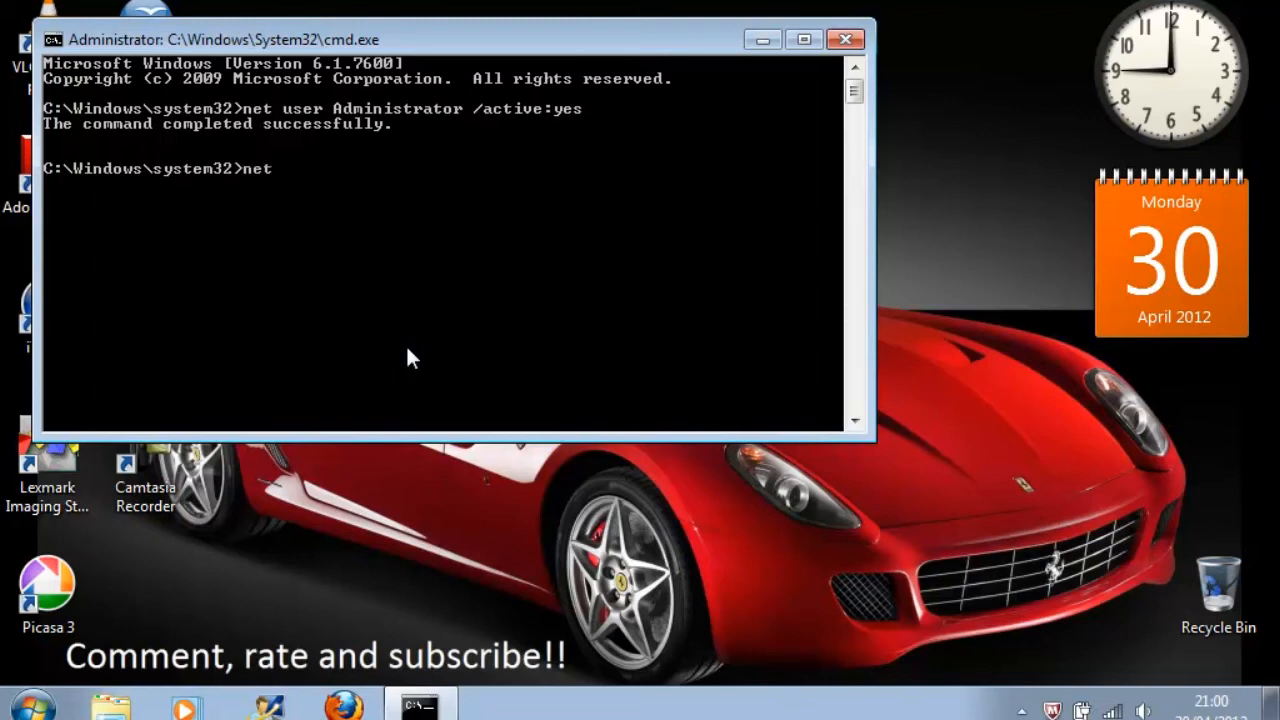
pyautogui.write('users')
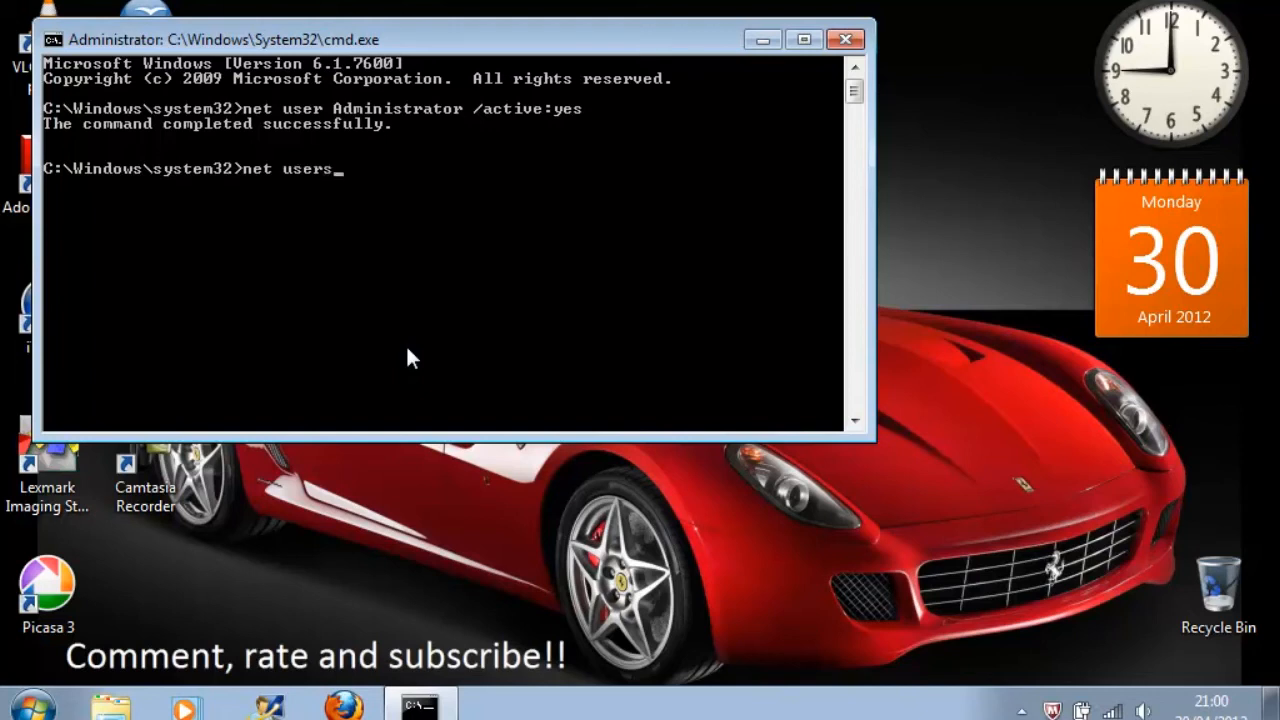
pyautogui.press('Return')
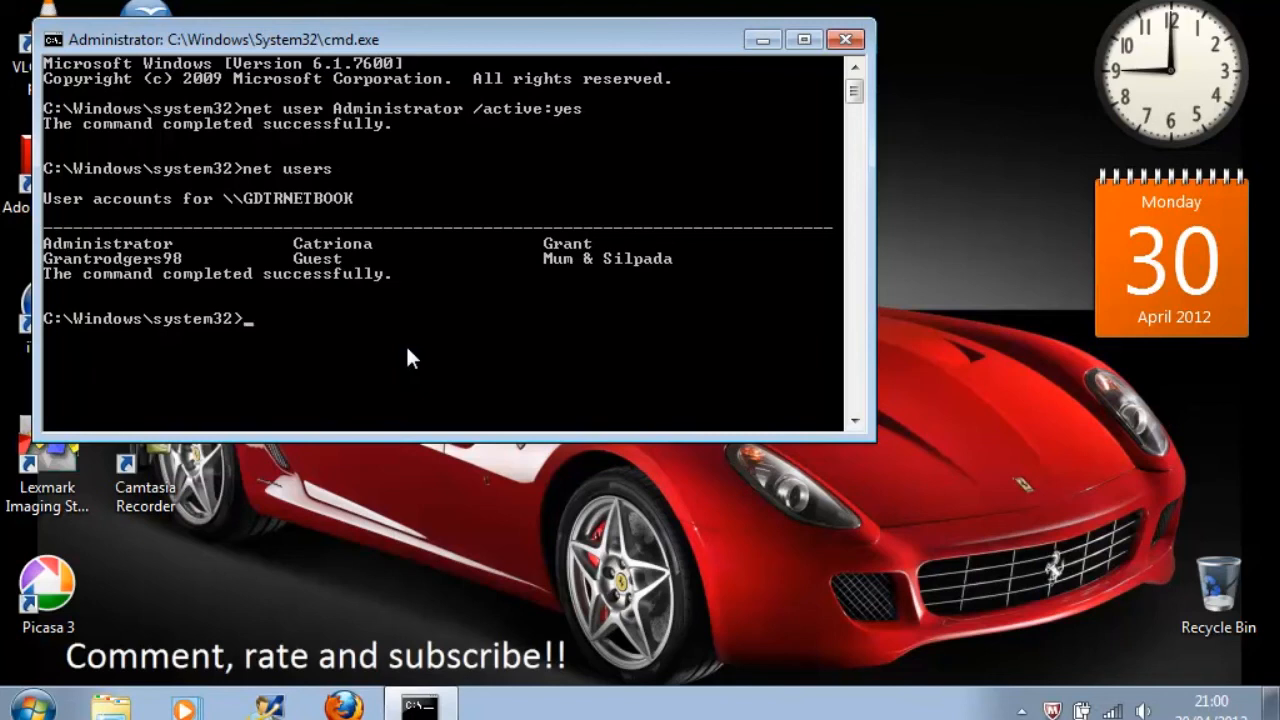
pyautogui.moveTo(104, 232)
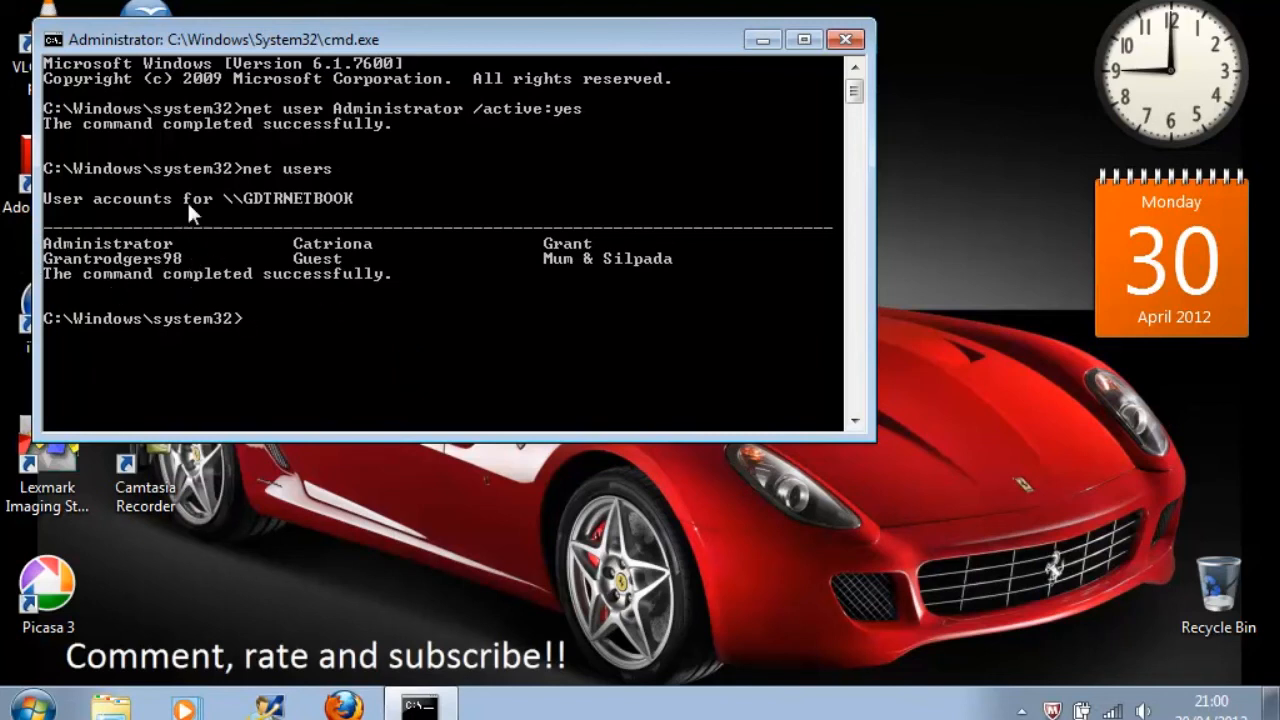
pyautogui.moveTo(192, 248)
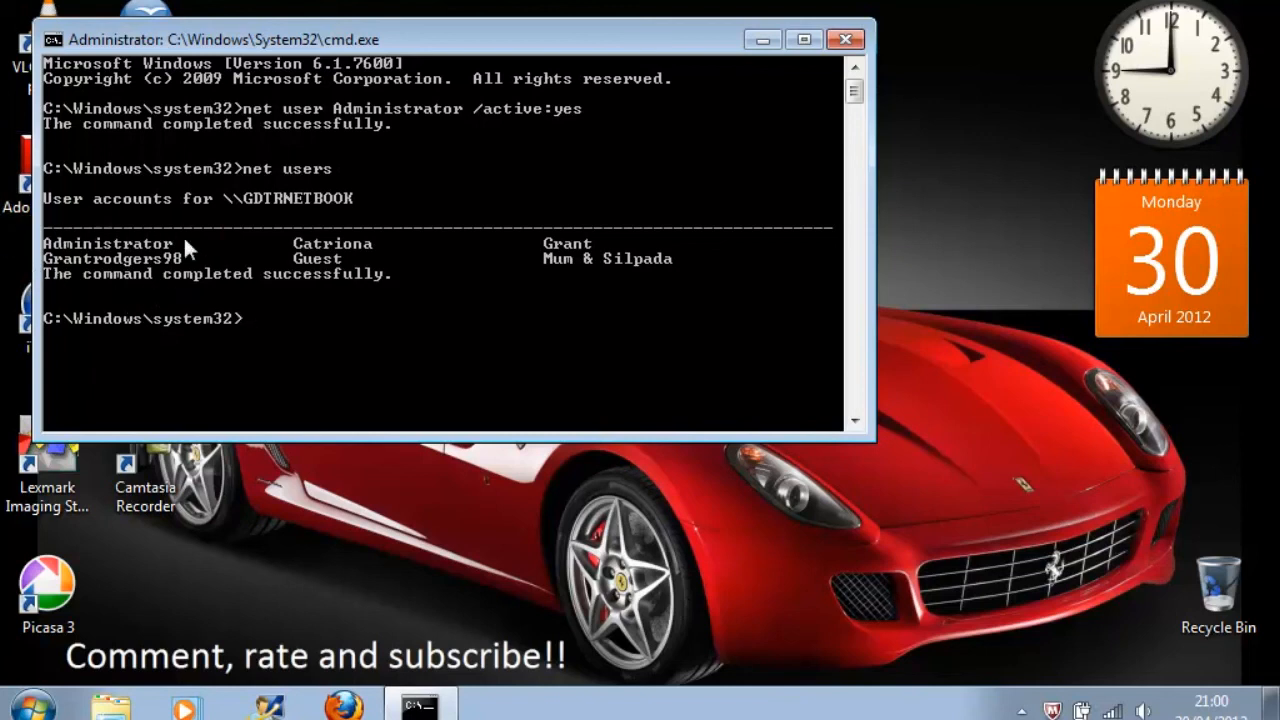
pyautogui.moveTo(844, 40)
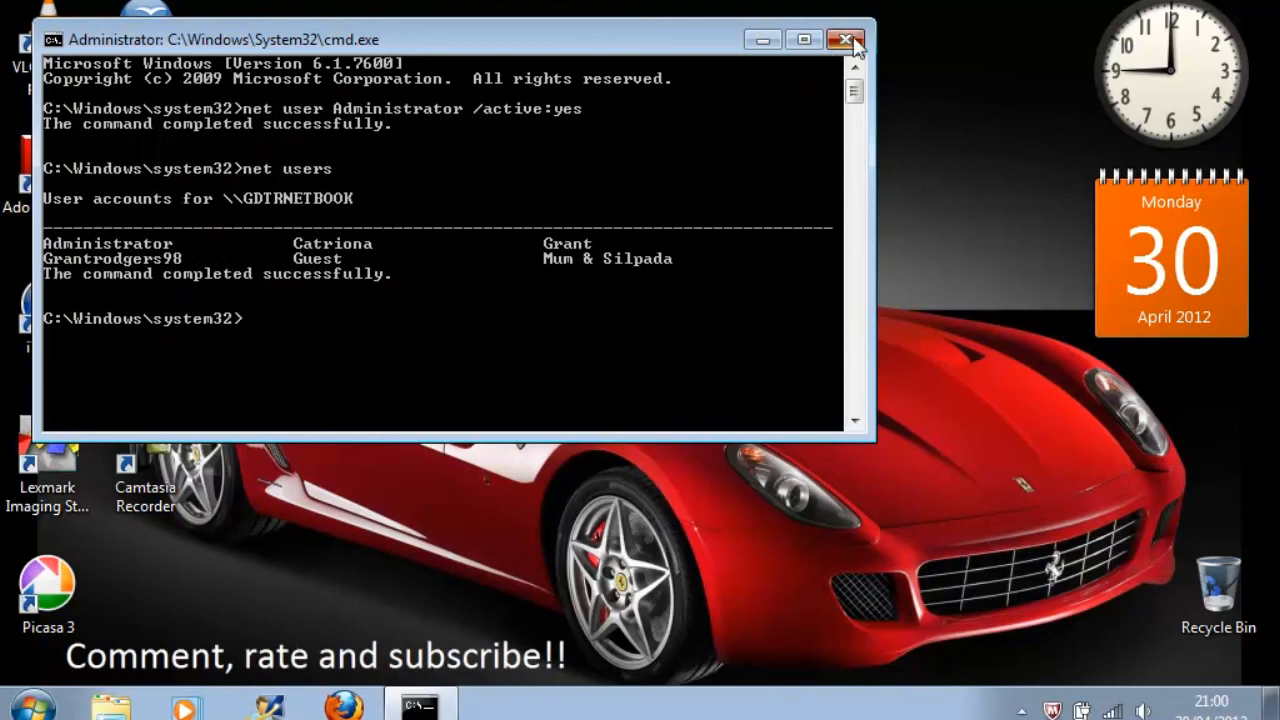
pyautogui.click(846, 40)
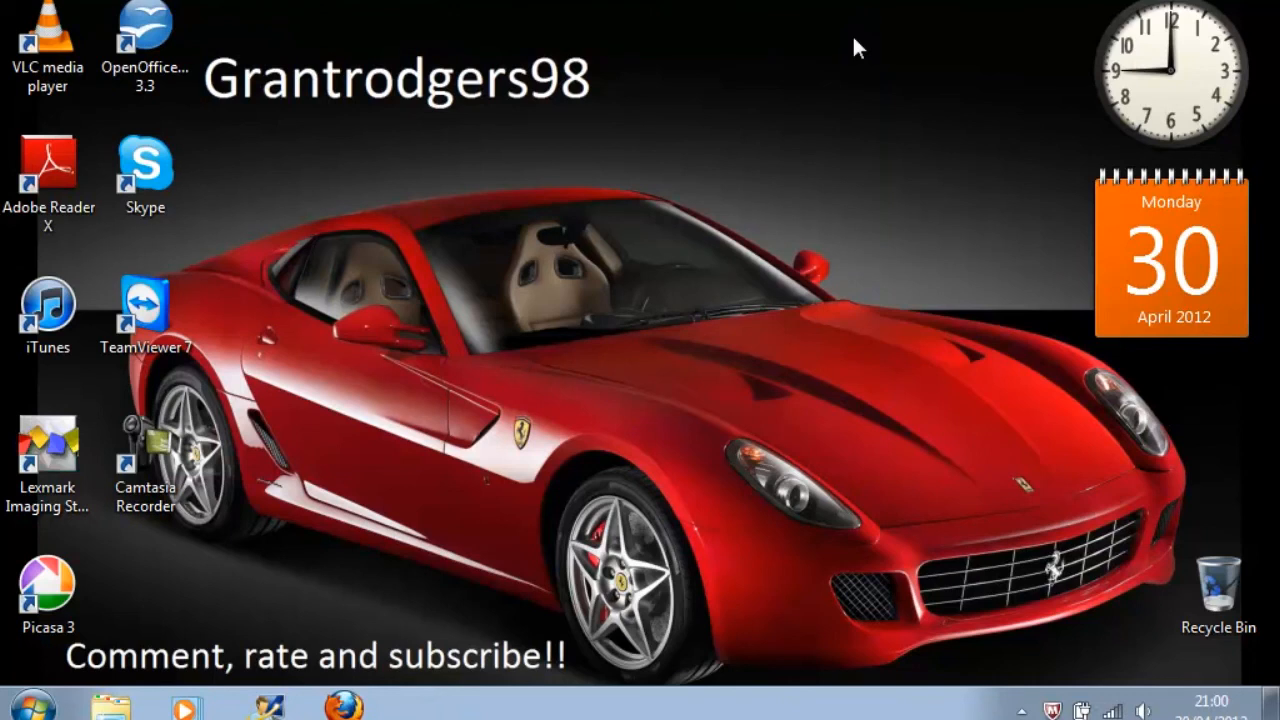